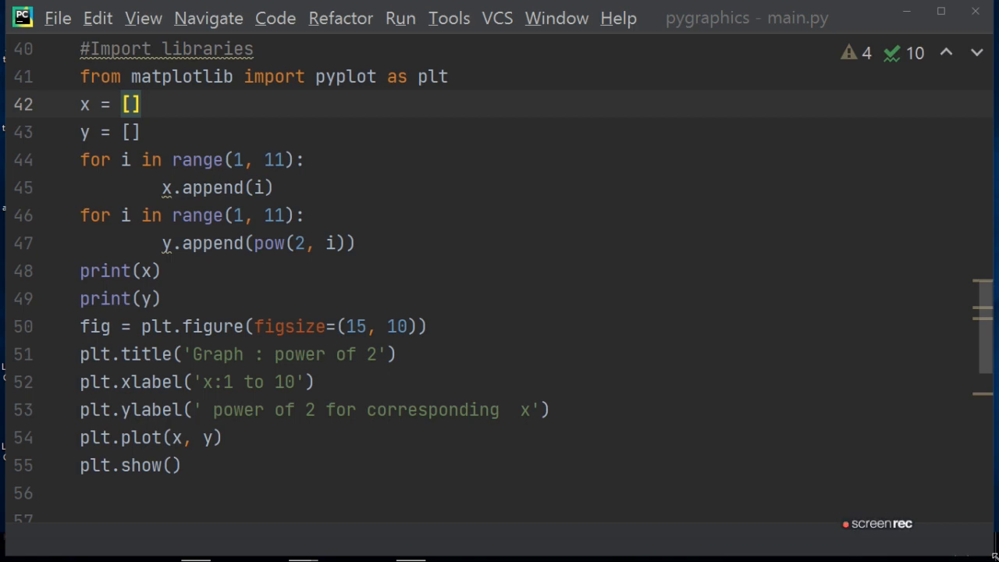
mouse_move(375, 270)
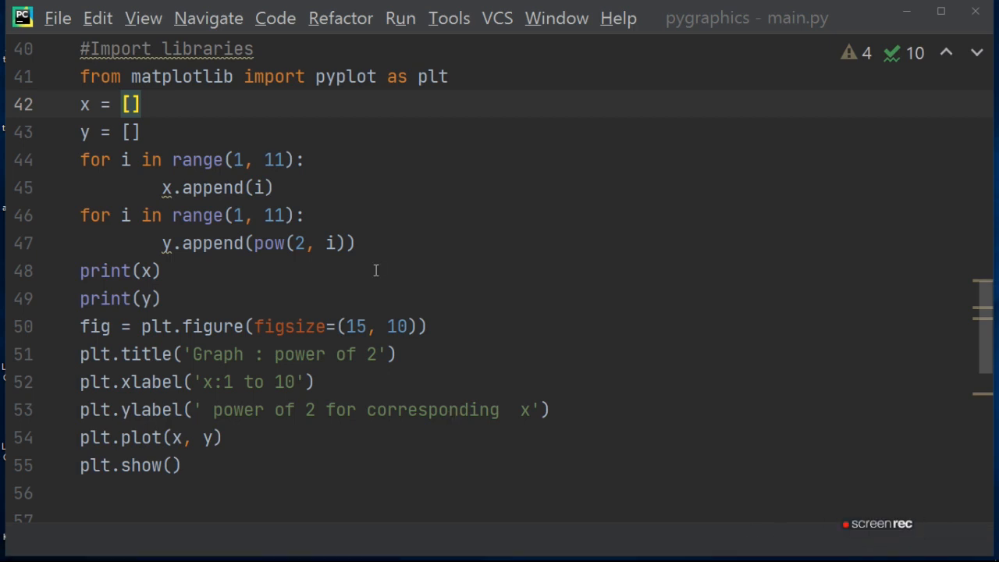
mouse_move(400, 18)
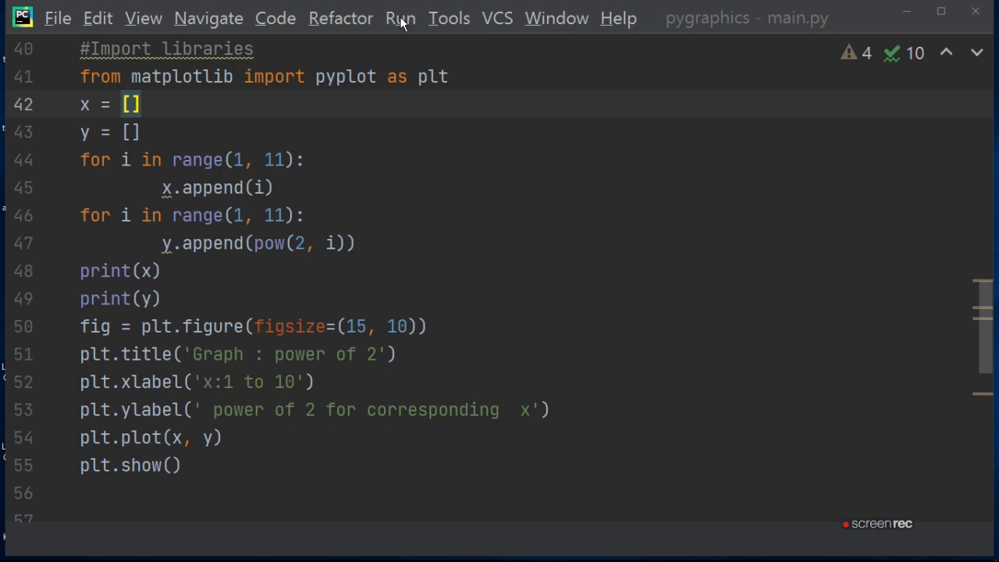
Run 'main' so the 'Graph : power of 2' figure window appears.
left_click(399, 18)
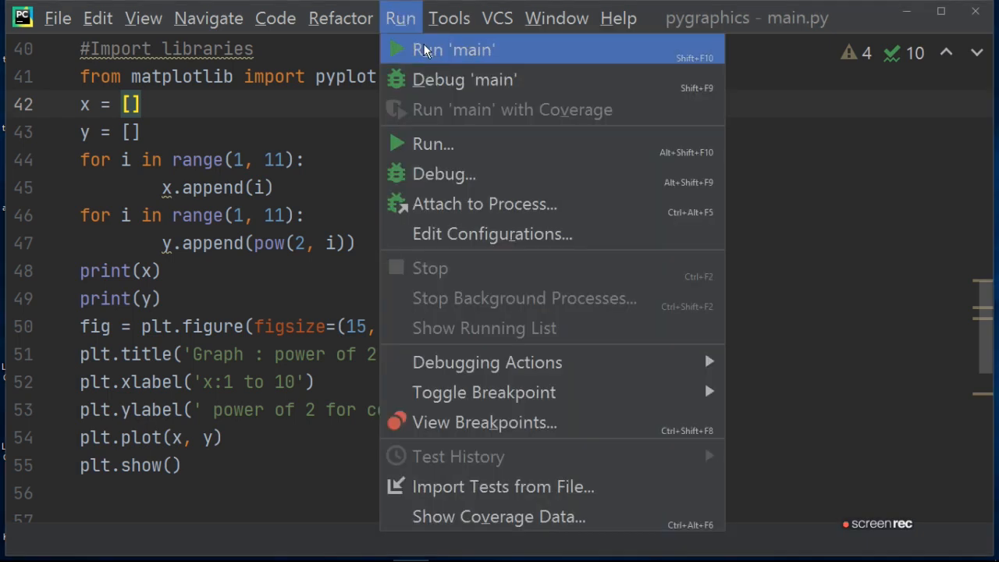
left_click(454, 48)
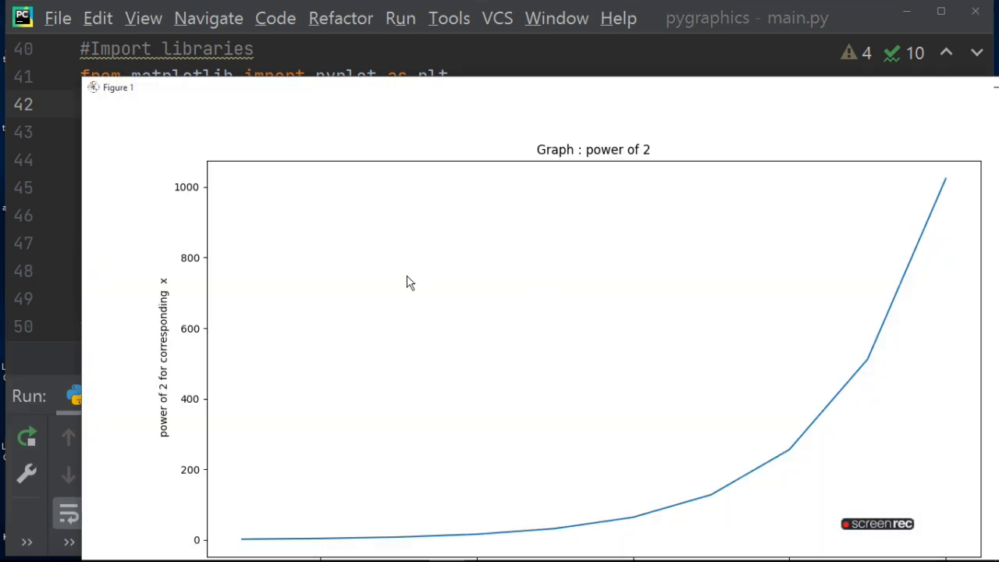
mouse_move(827, 94)
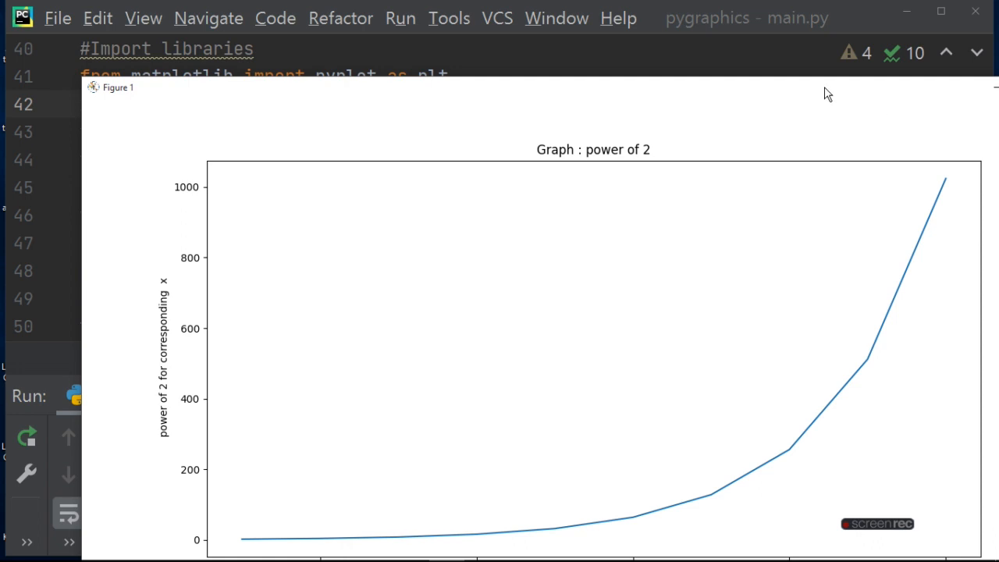
mouse_move(743, 59)
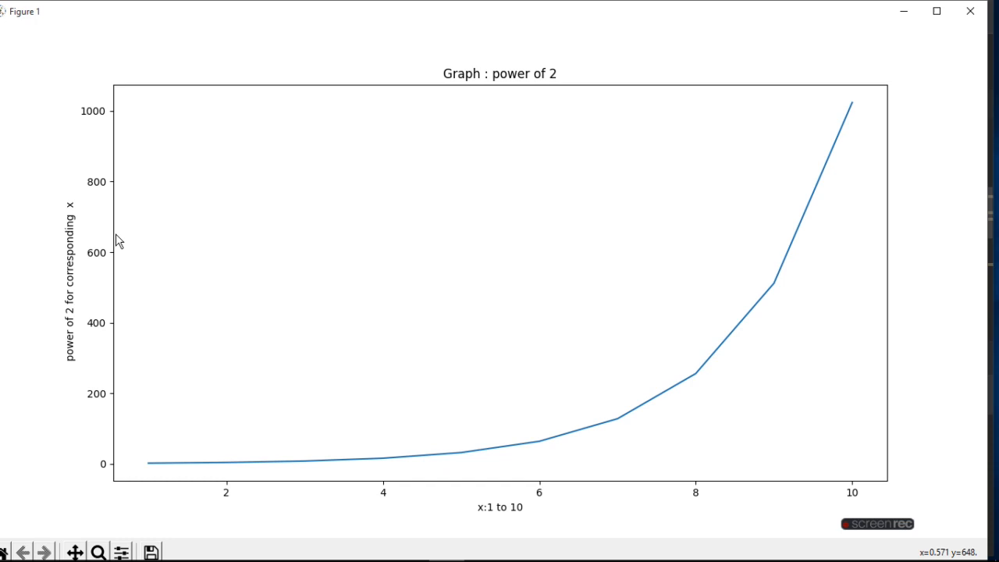
mouse_move(106, 122)
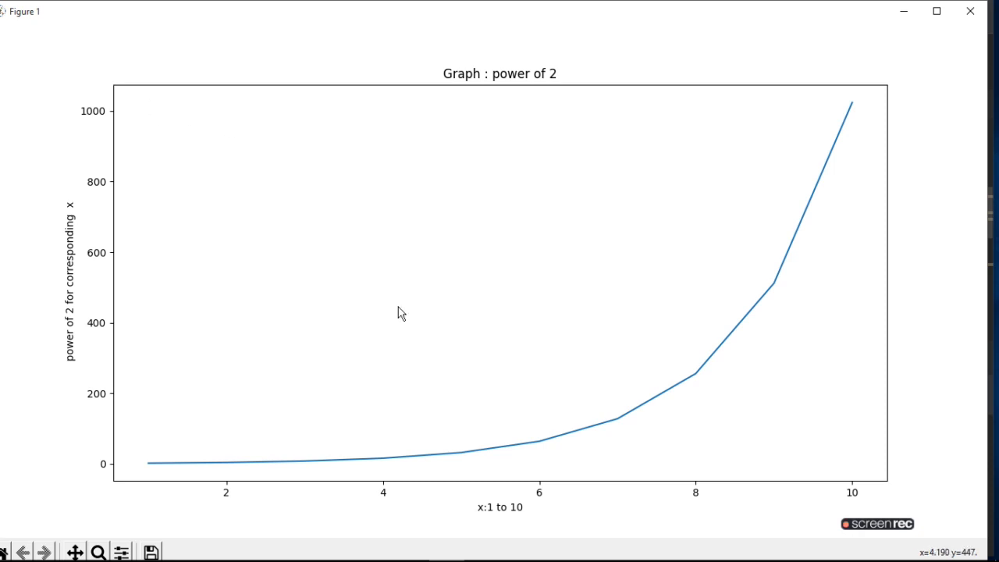
mouse_move(783, 225)
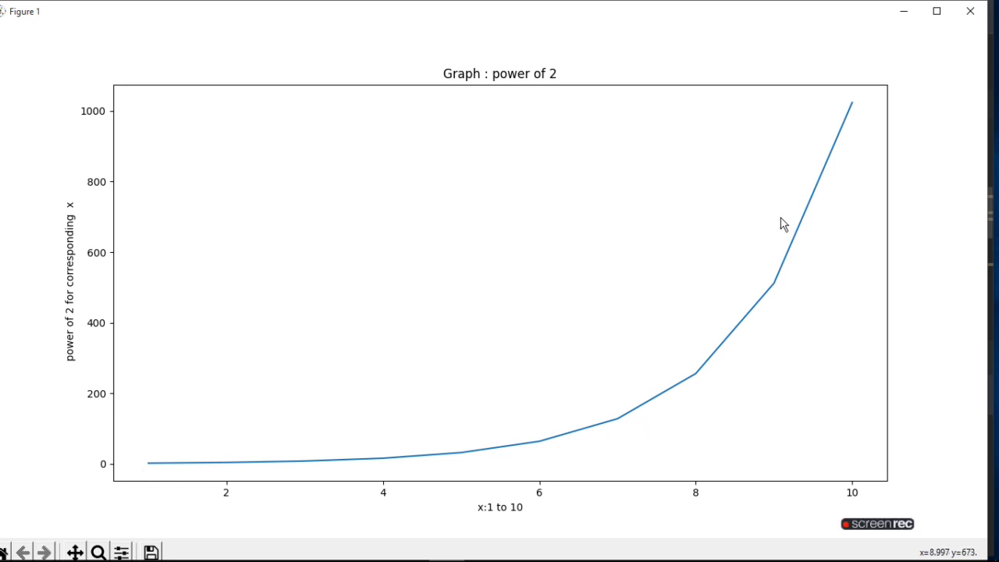
mouse_move(521, 97)
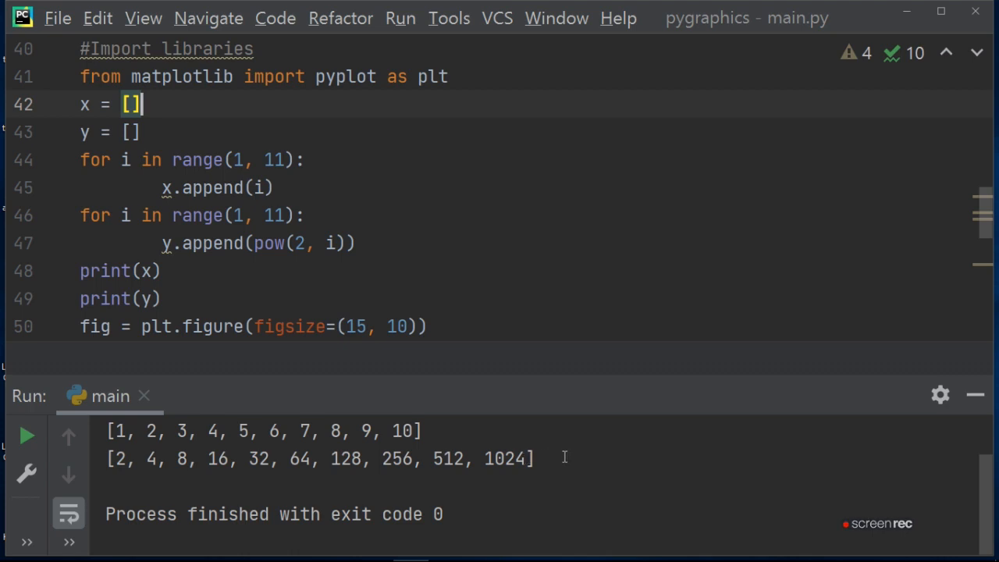
mouse_move(580, 465)
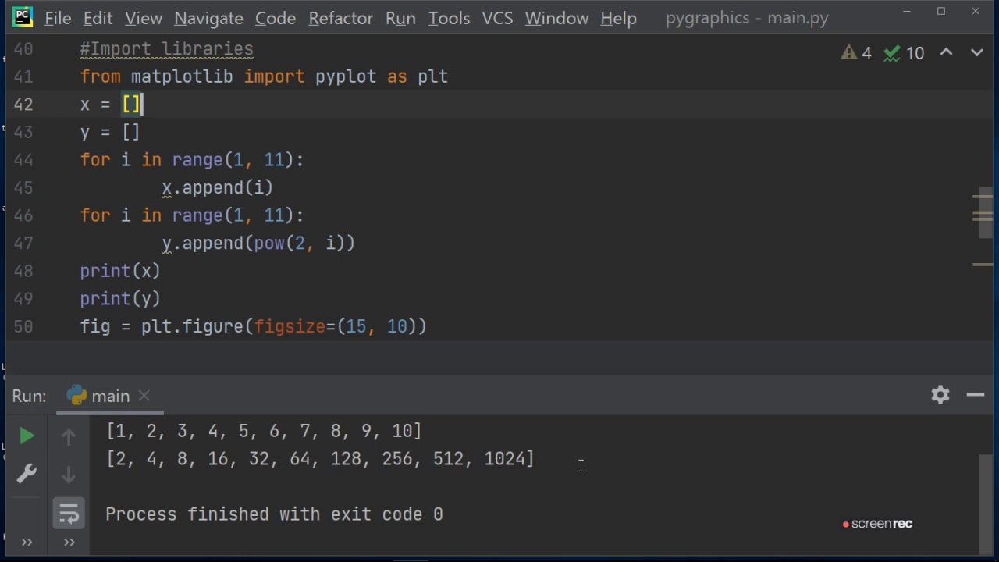
mouse_move(734, 334)
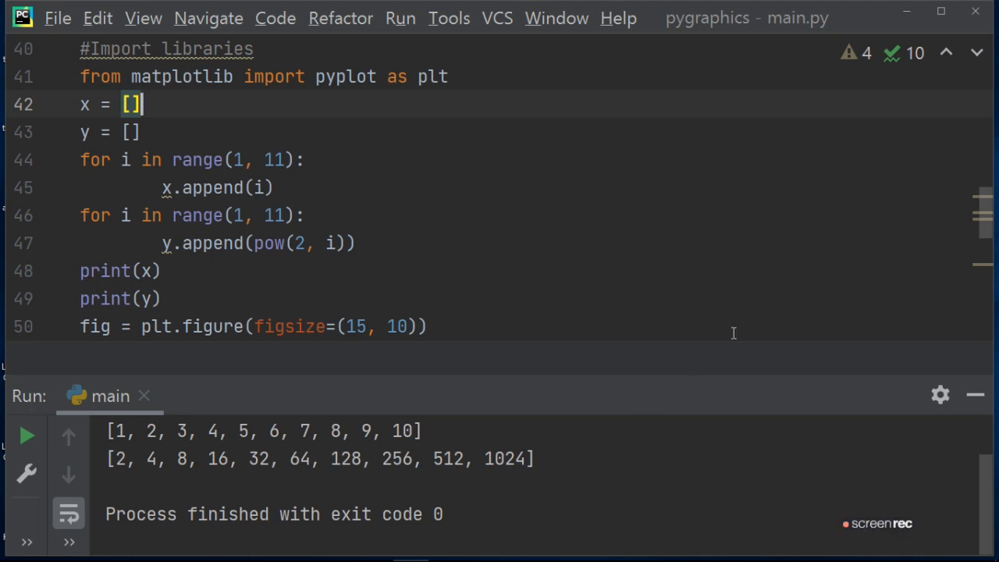
mouse_move(939, 395)
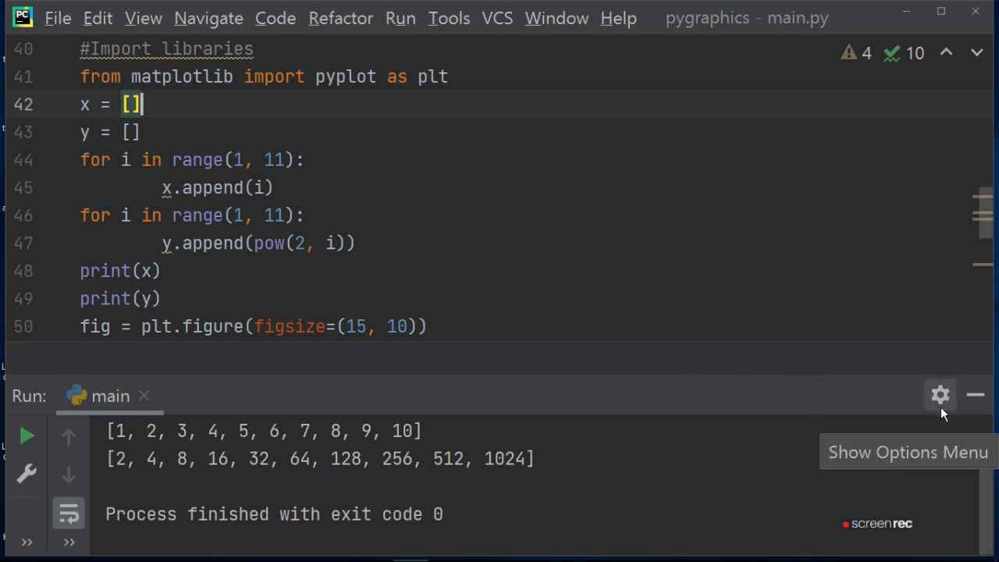
mouse_move(509, 260)
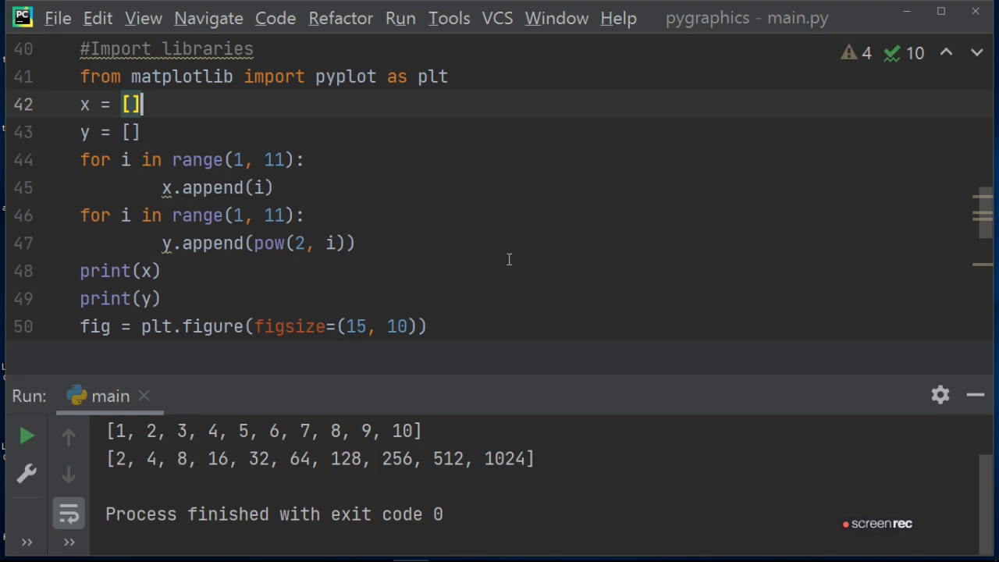
mouse_move(621, 277)
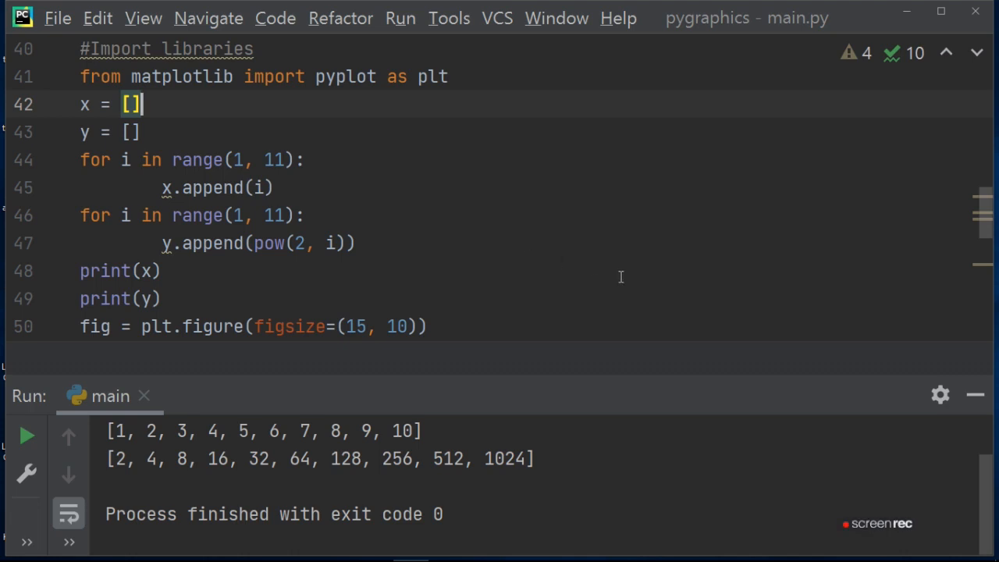
mouse_move(709, 468)
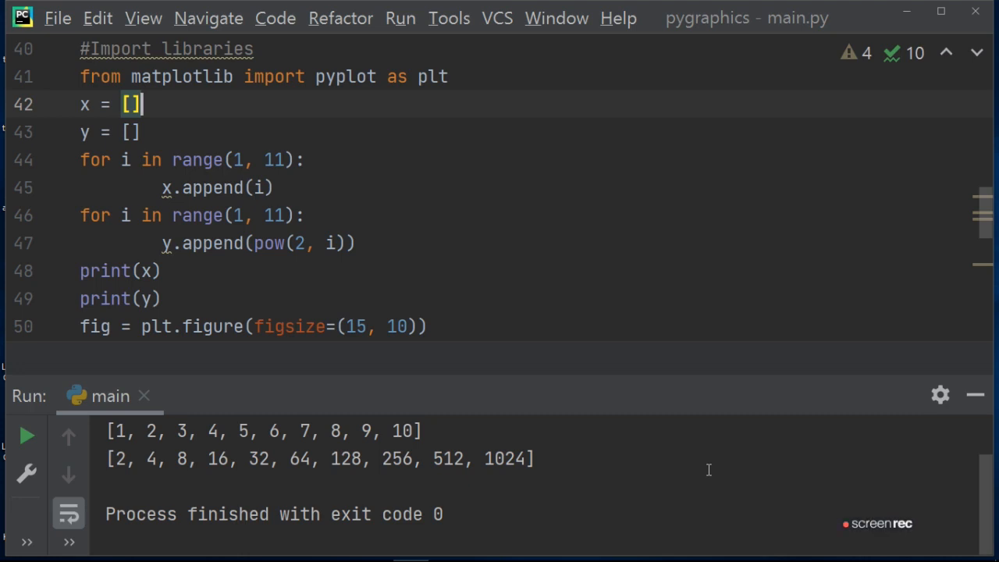
mouse_move(669, 477)
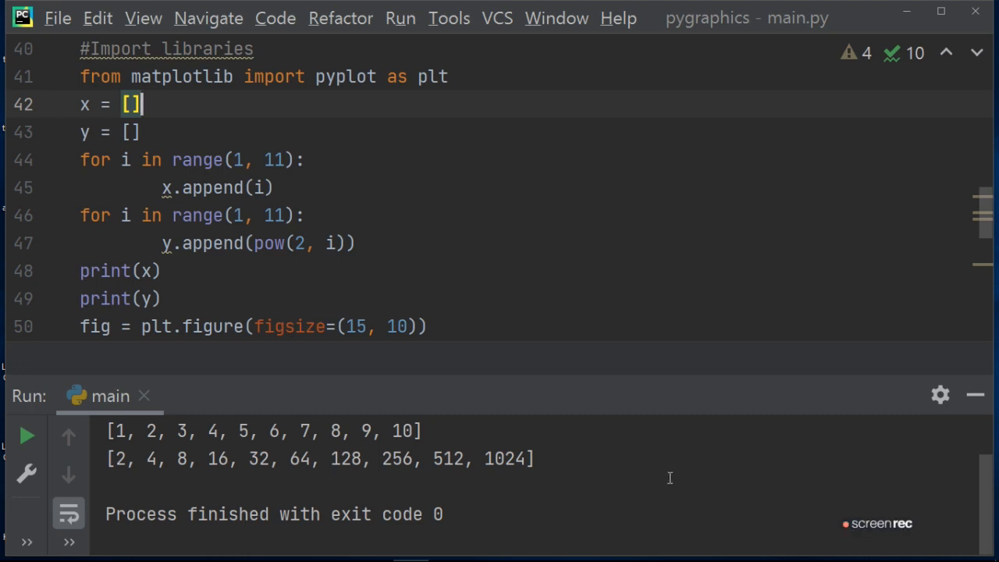
mouse_move(640, 474)
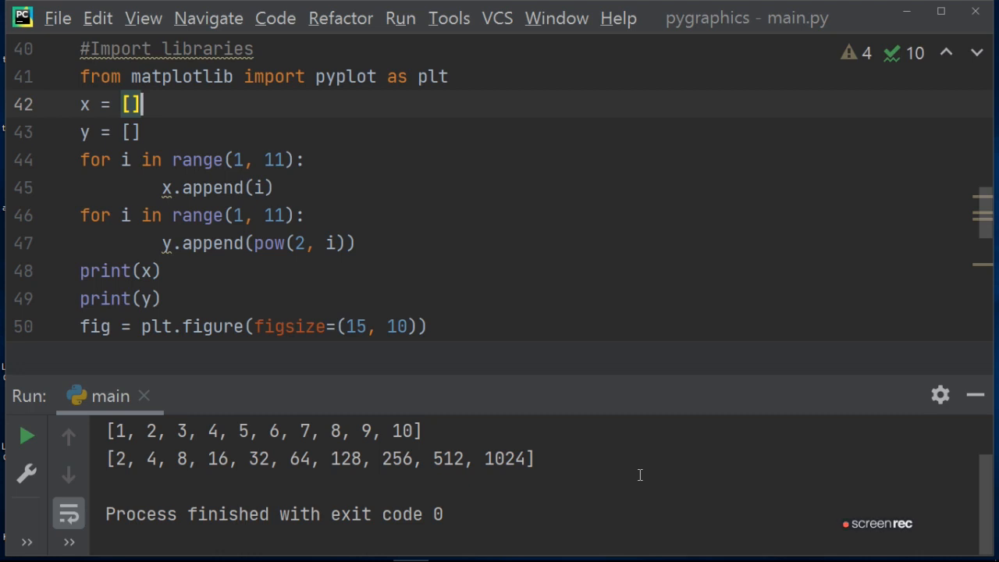
mouse_move(674, 340)
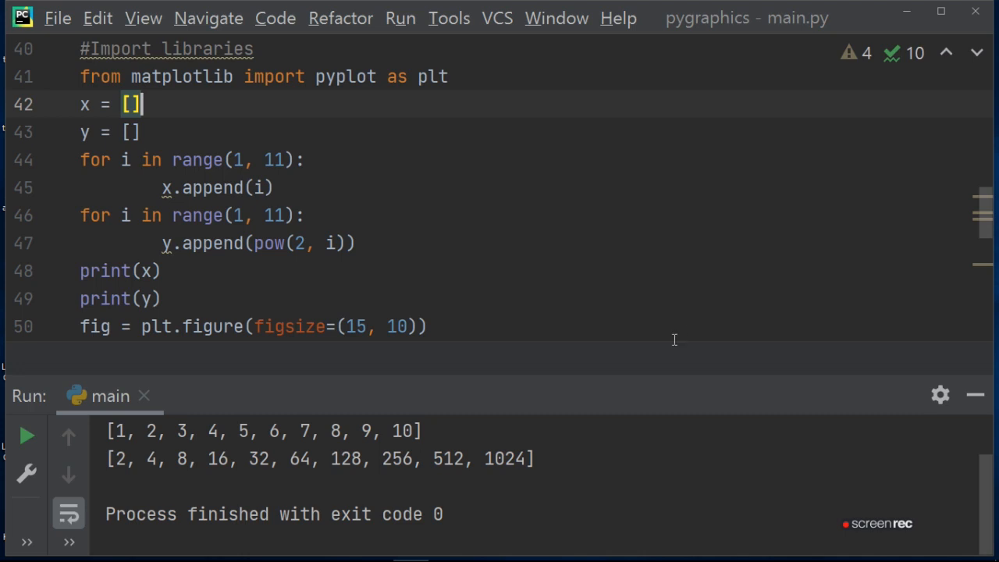
mouse_move(674, 455)
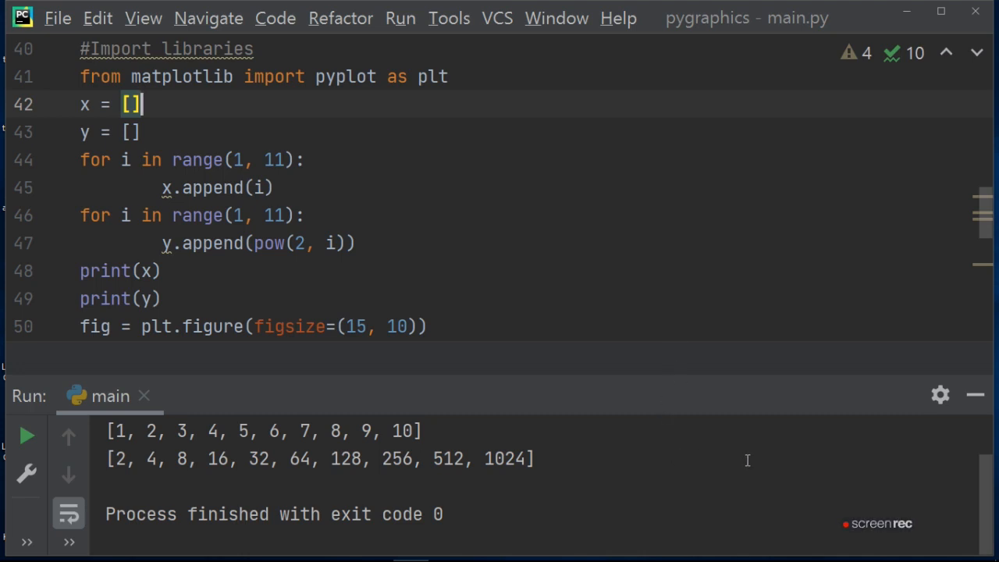
mouse_move(897, 458)
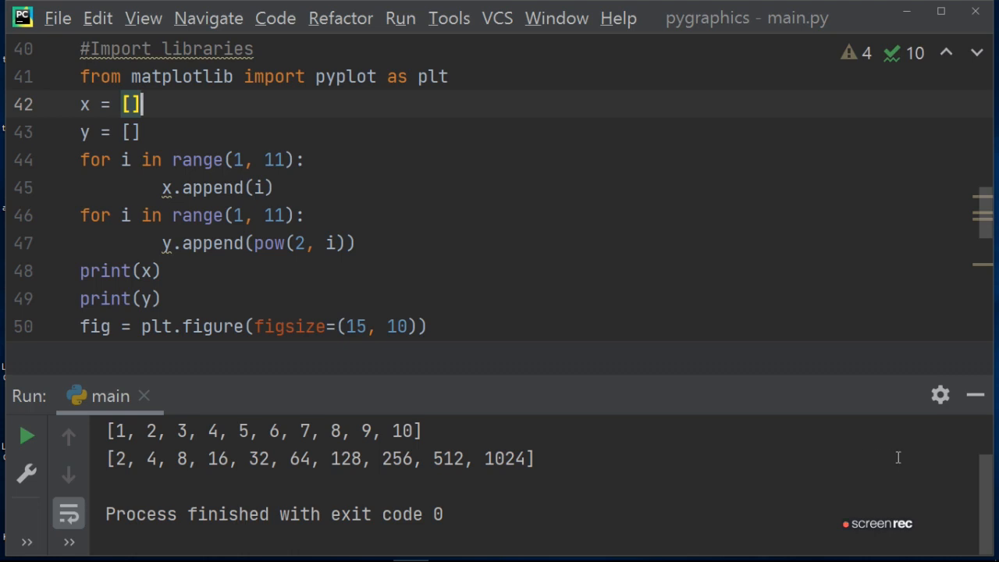
mouse_move(768, 468)
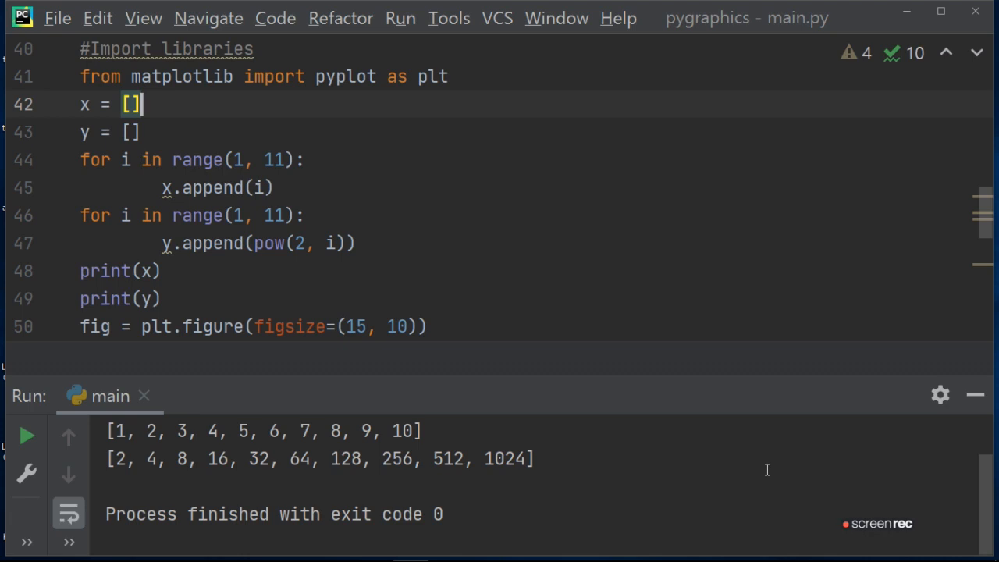
mouse_move(774, 481)
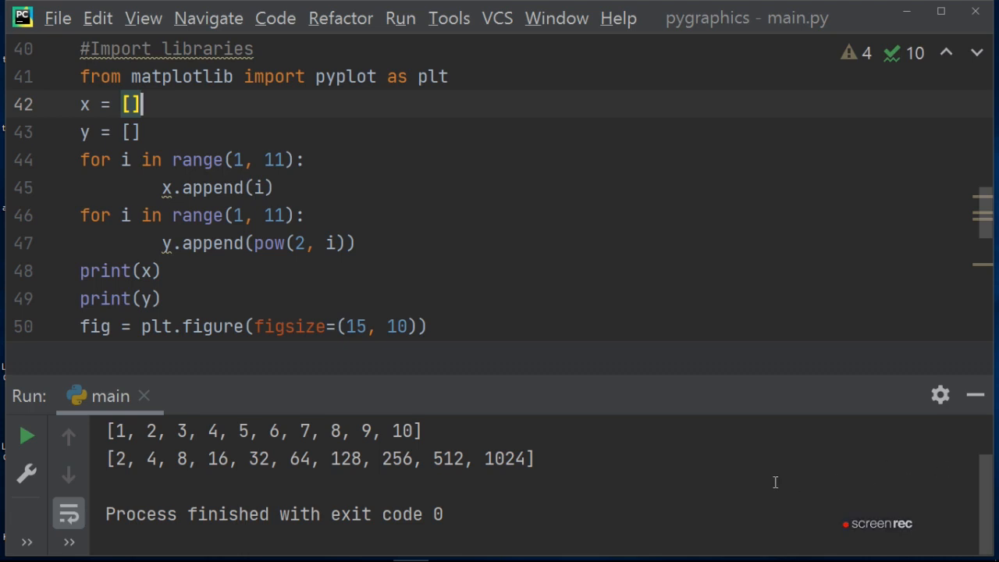
mouse_move(686, 453)
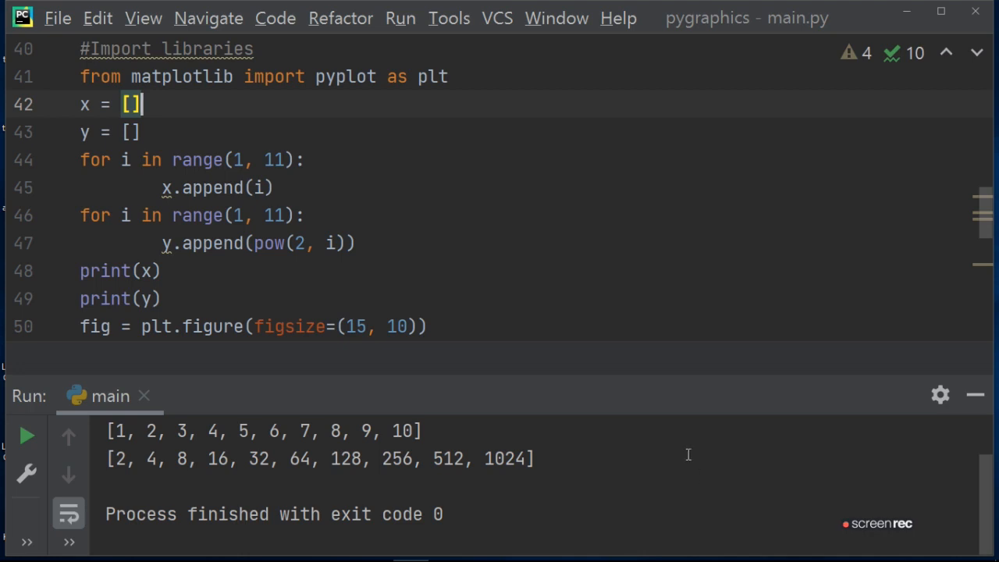
mouse_move(771, 490)
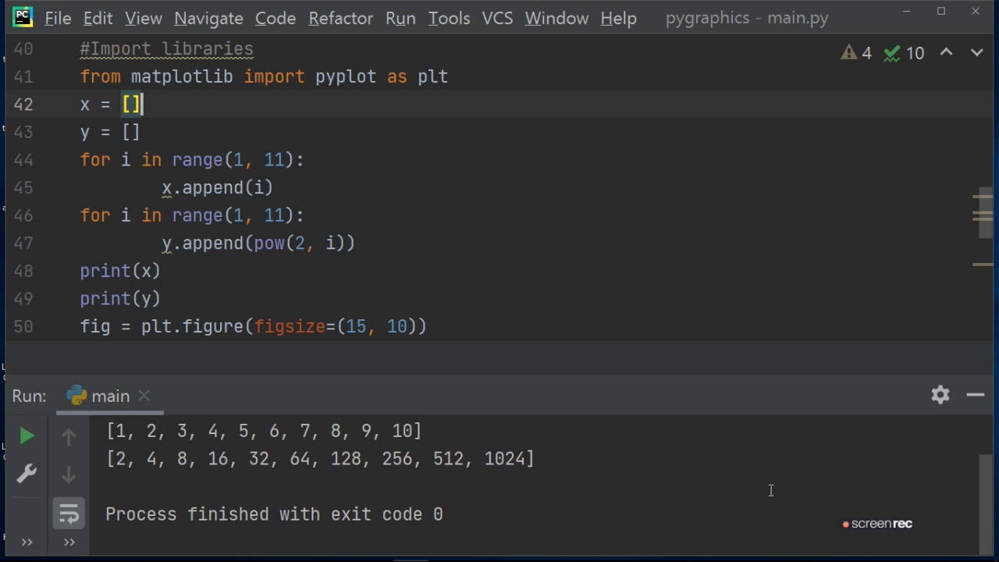
mouse_move(616, 446)
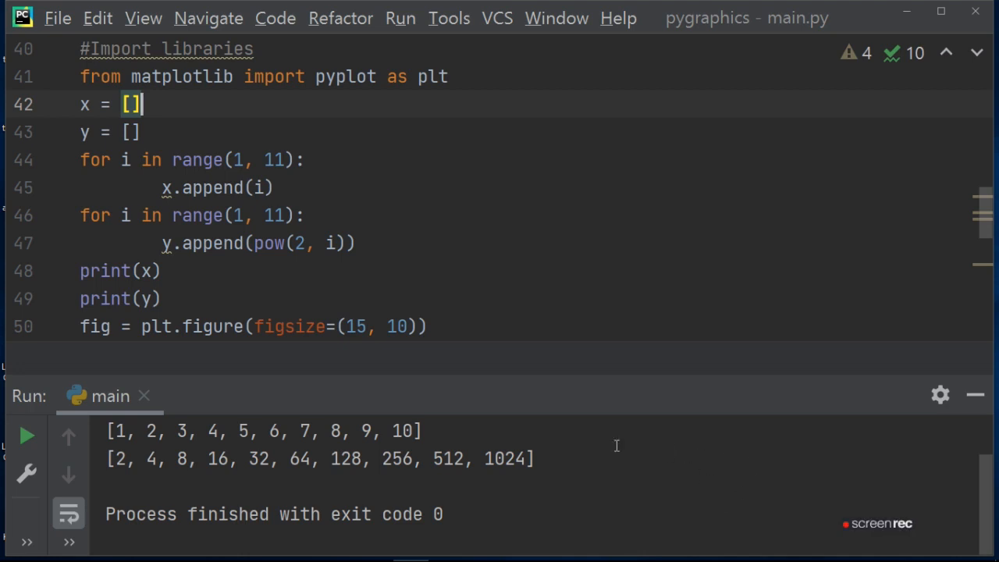
mouse_move(716, 453)
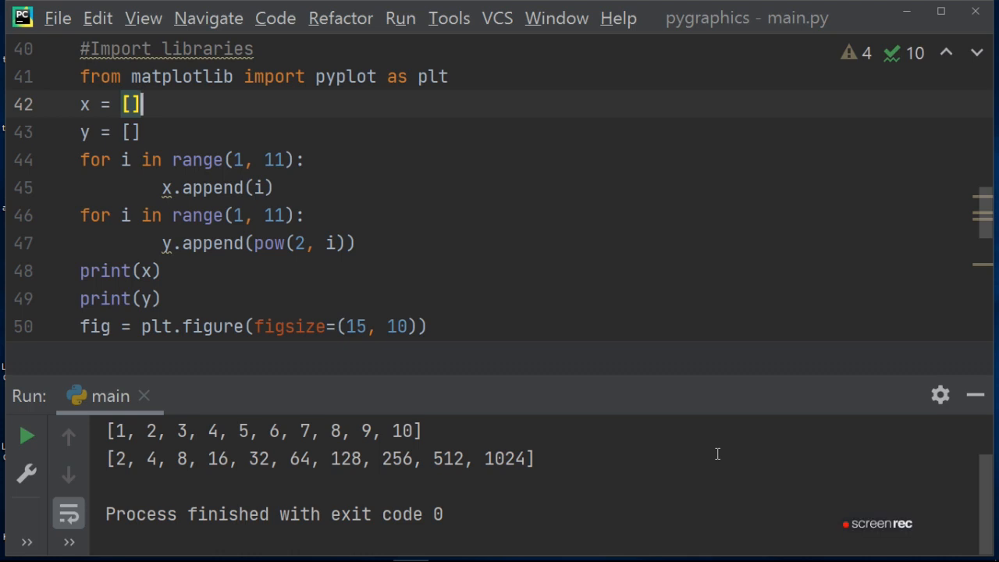
mouse_move(701, 456)
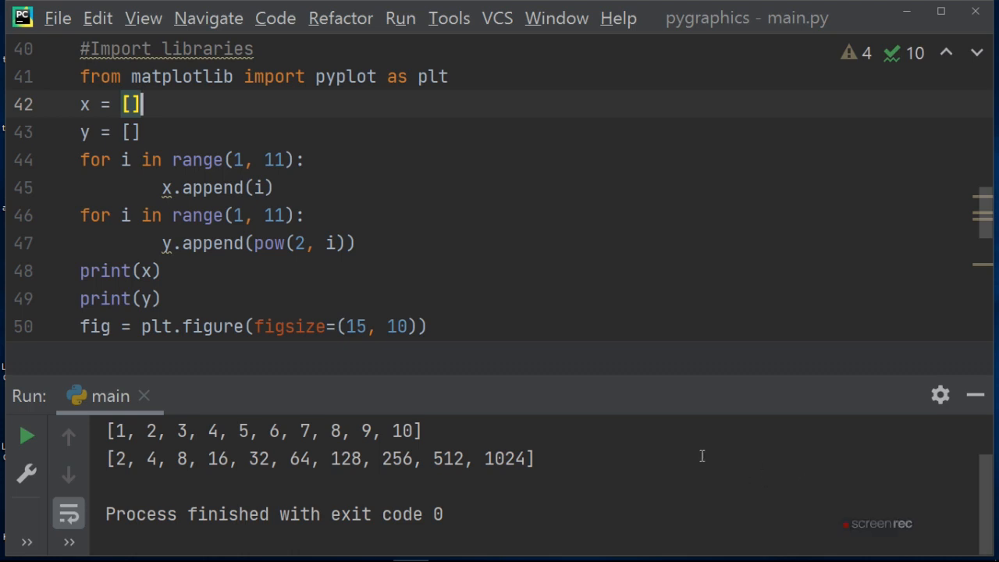
mouse_move(587, 422)
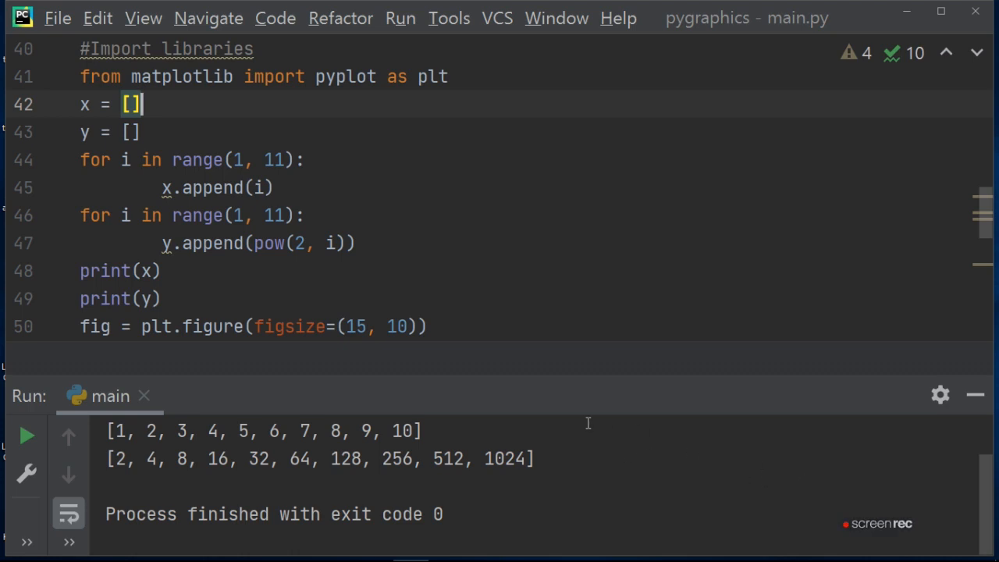
mouse_move(710, 462)
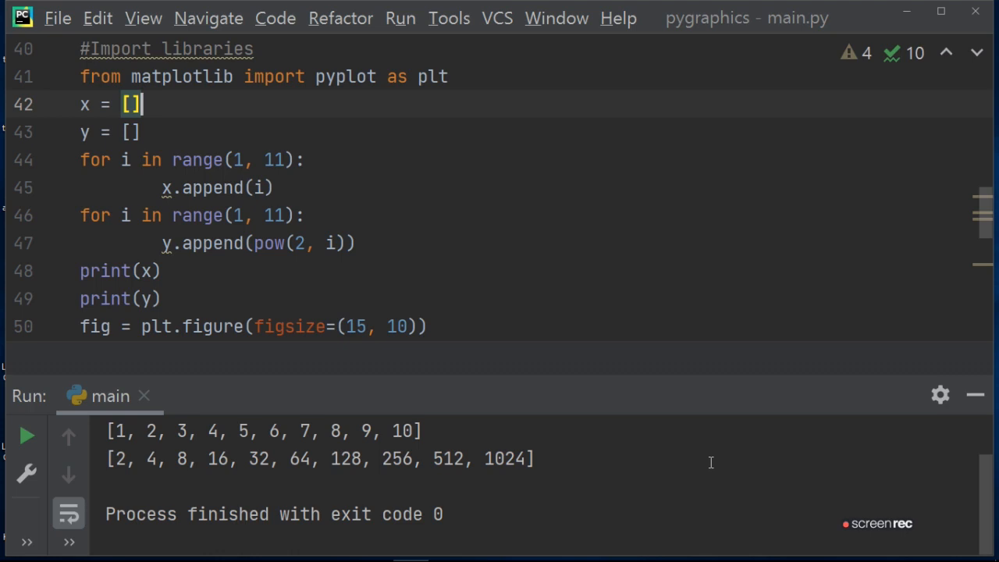
mouse_move(624, 456)
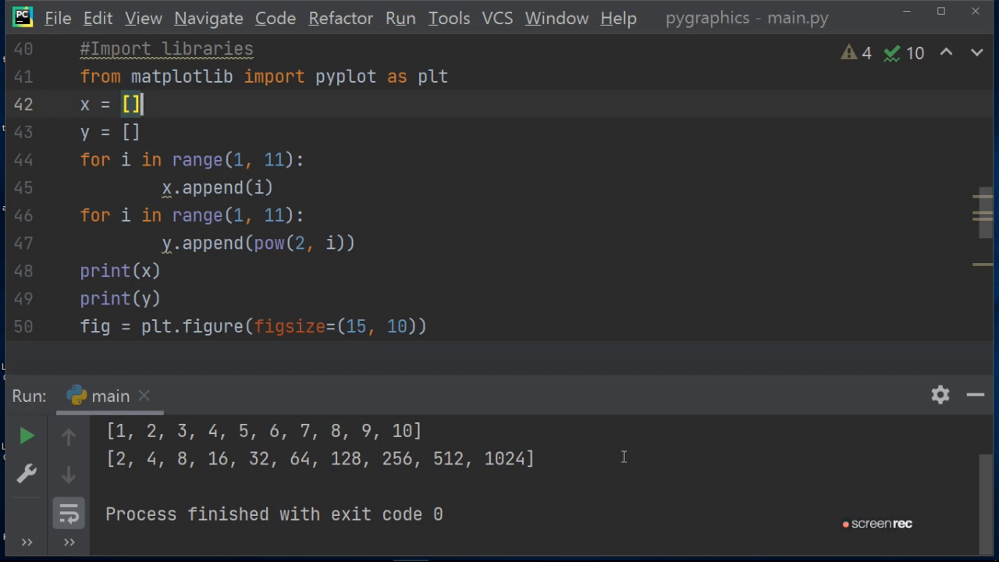
mouse_move(600, 427)
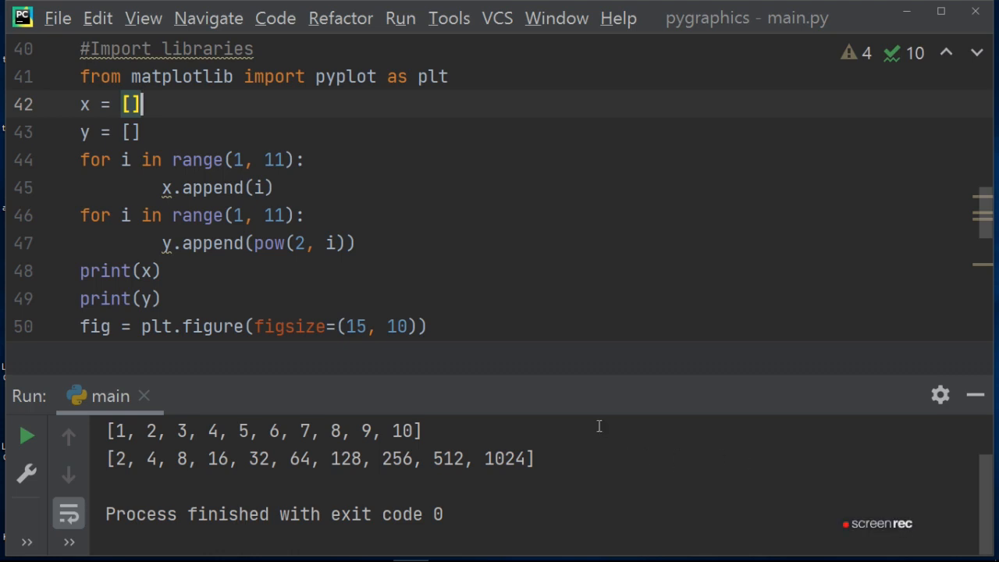
mouse_move(675, 426)
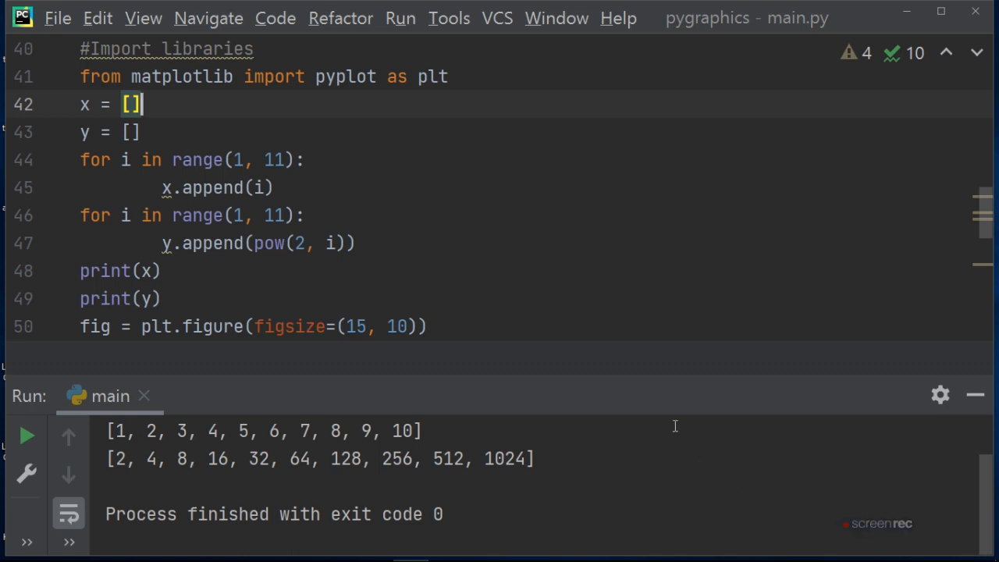
mouse_move(712, 476)
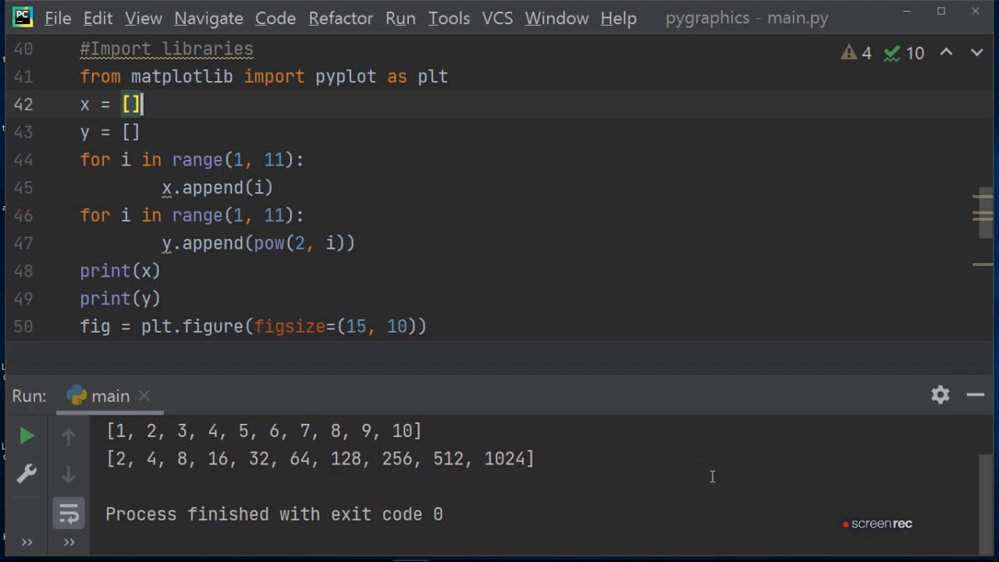
mouse_move(808, 515)
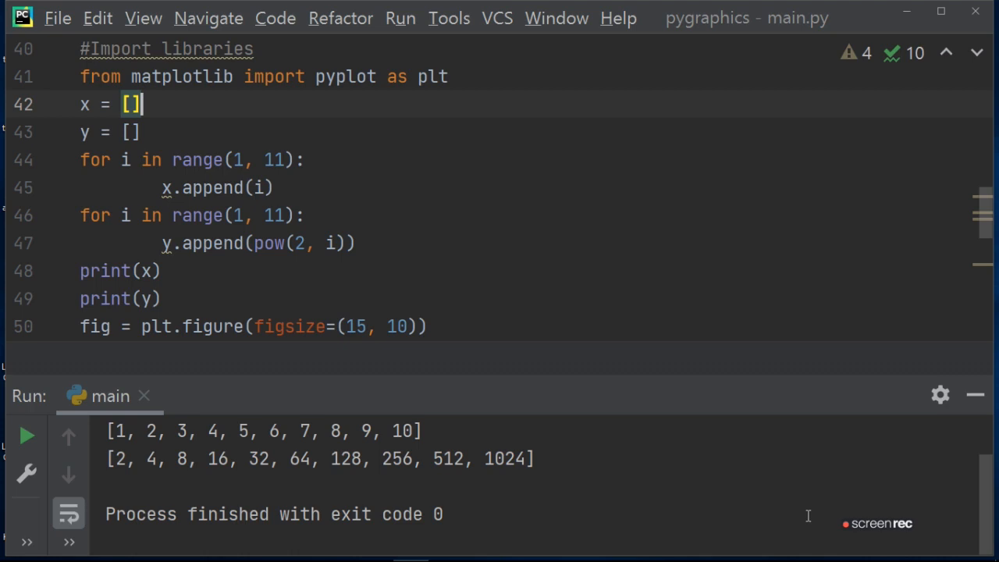